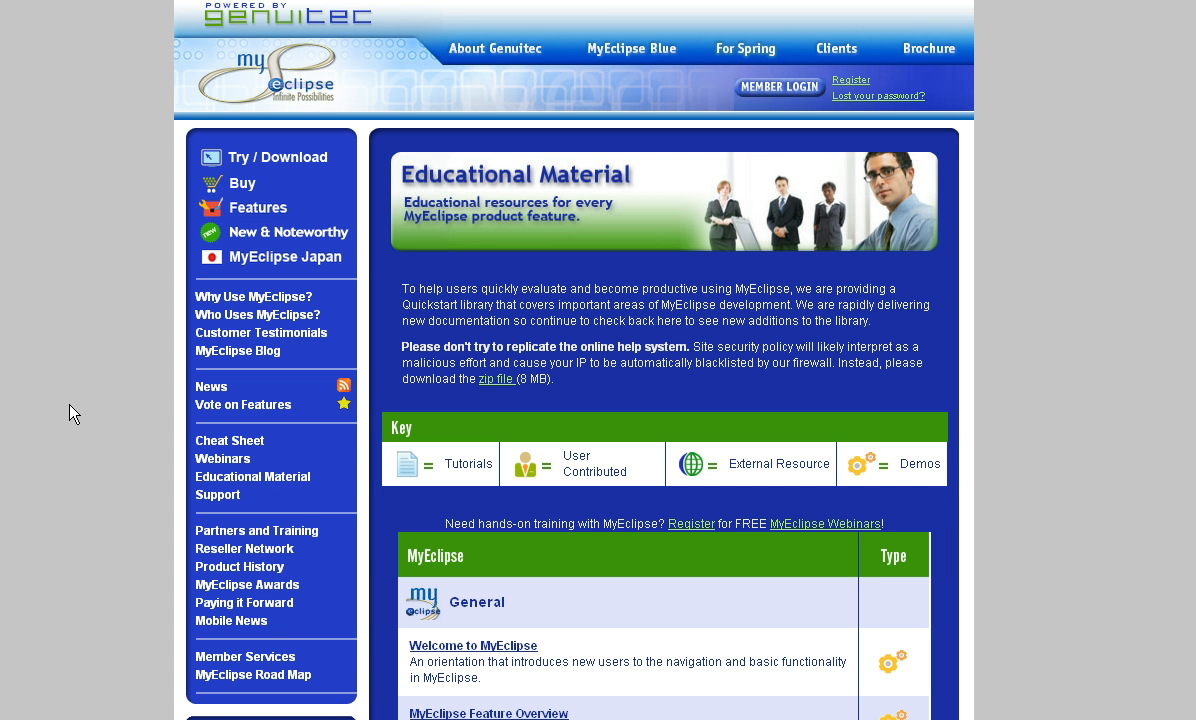
{"action": "mouse_move", "coordinate": [66, 410]}
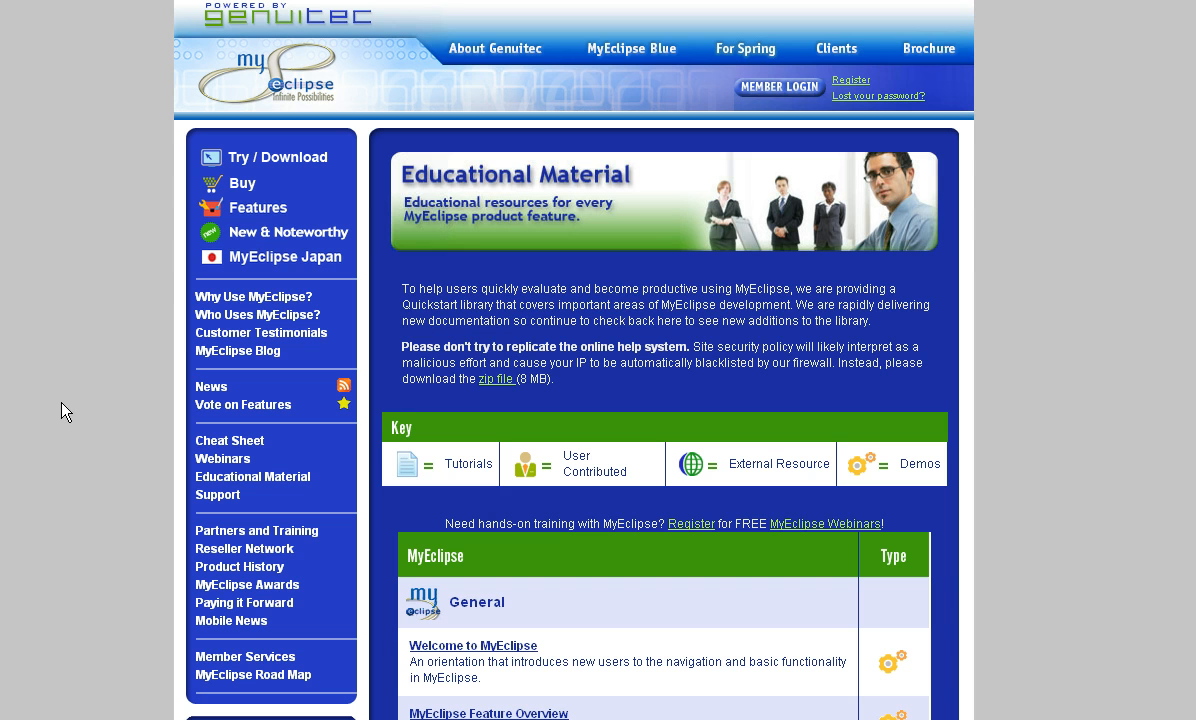
{"action": "mouse_move", "coordinate": [32, 716]}
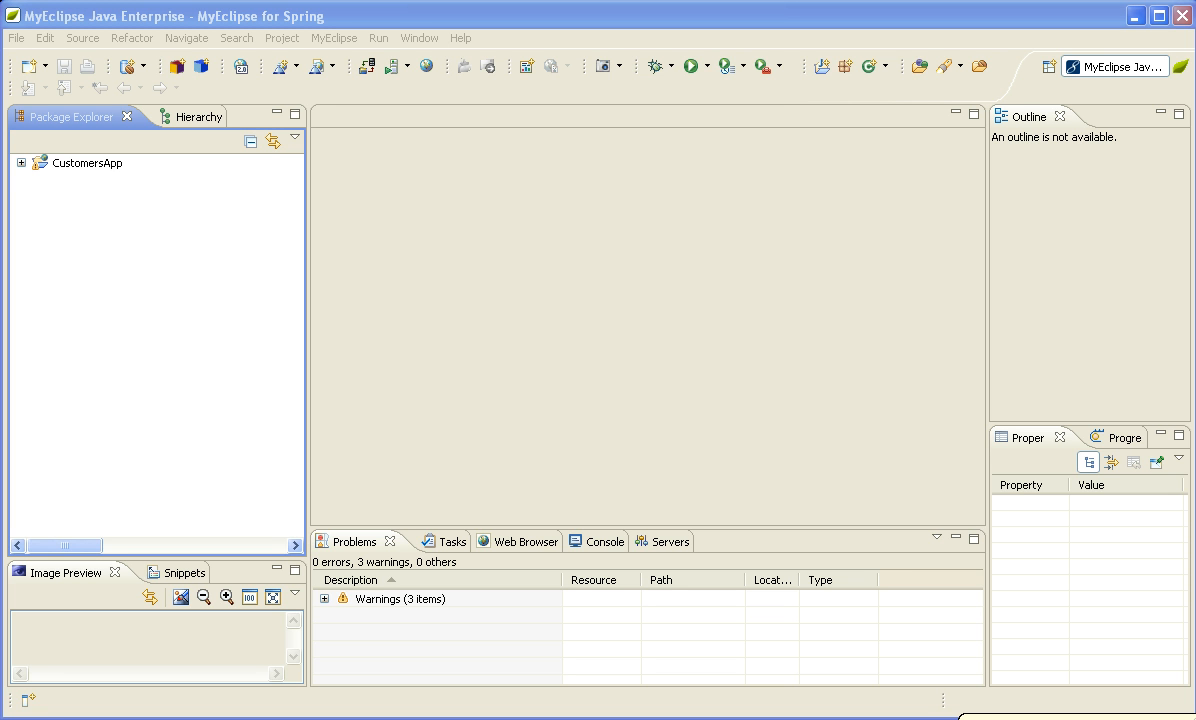
{"action": "mouse_move", "coordinate": [120, 368]}
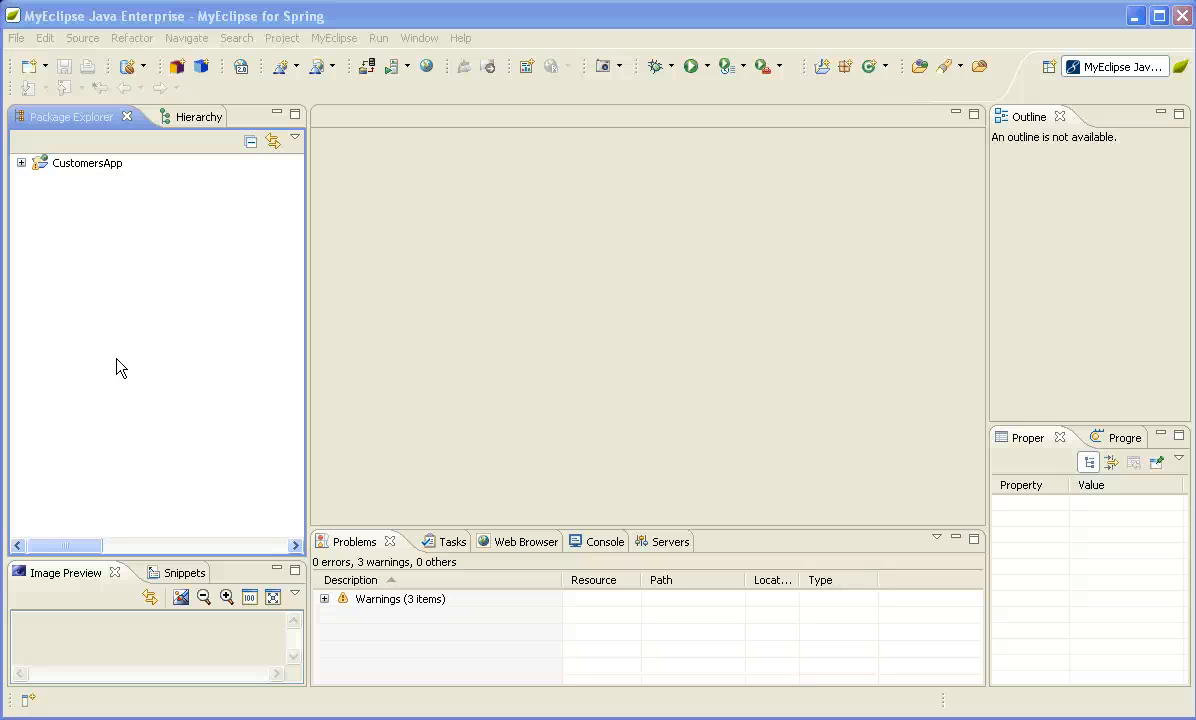
- Create web project MySpringProject via New > Web Project, accepting the Java compliance prompt, and expand it
{"action": "right_click", "coordinate": [86, 162]}
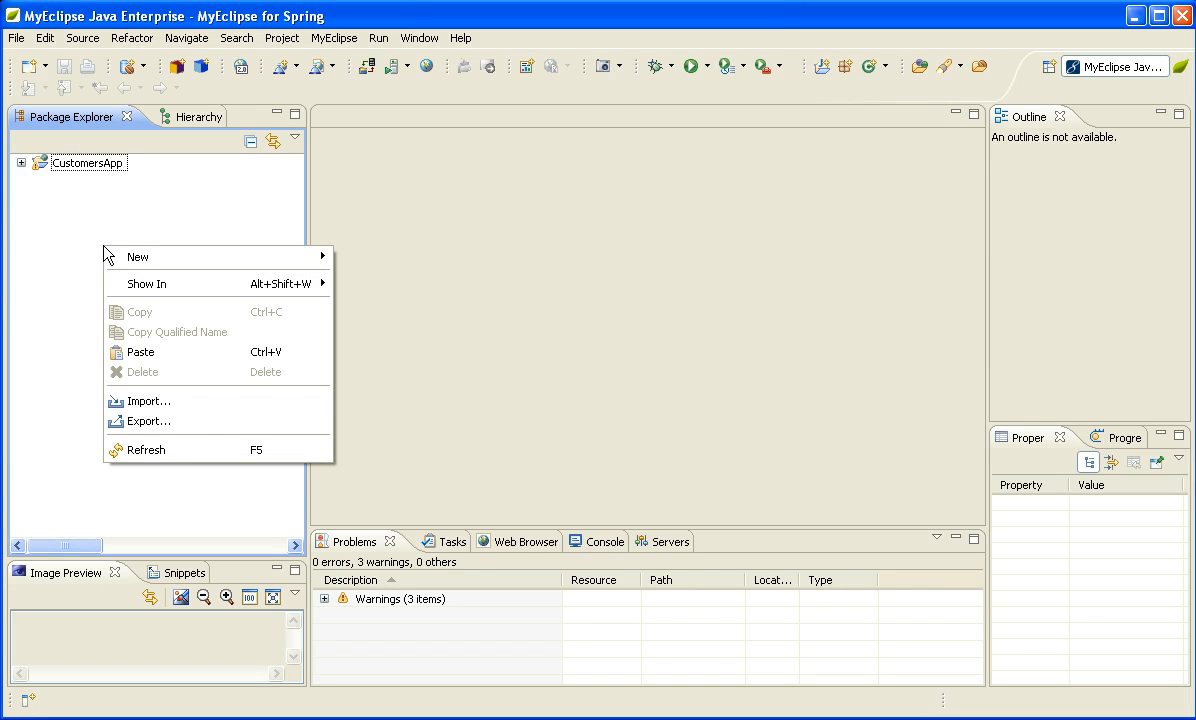
{"action": "mouse_move", "coordinate": [136, 256]}
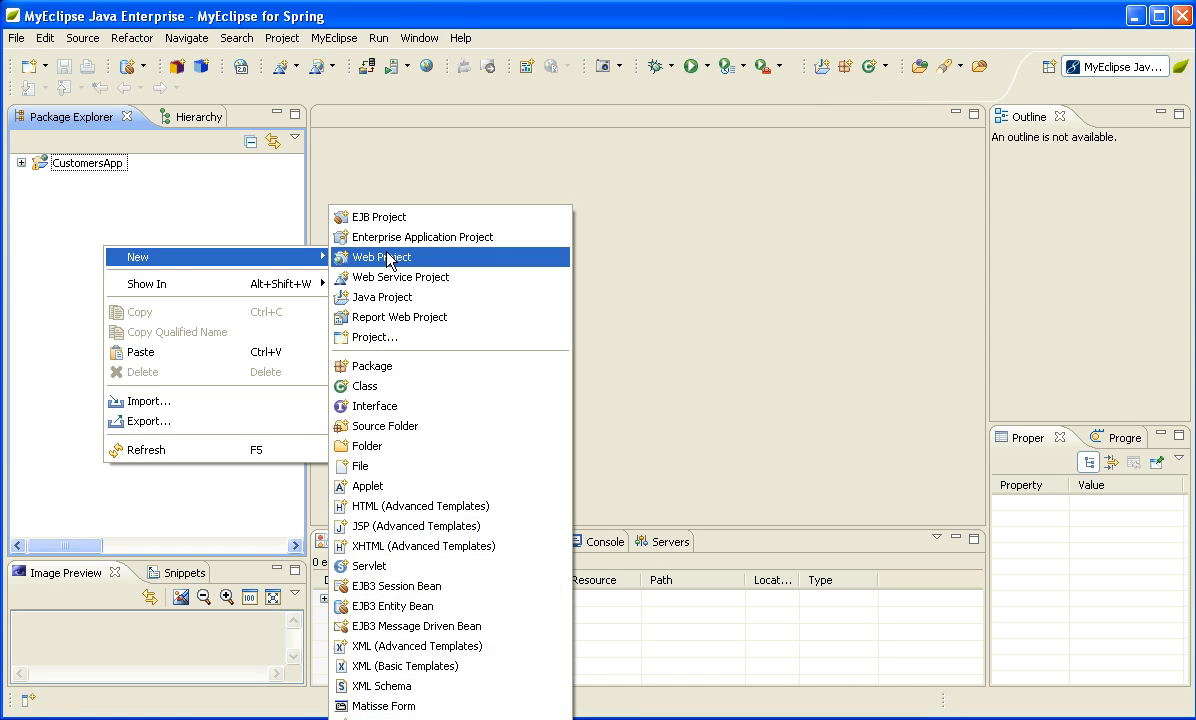
{"action": "left_click", "coordinate": [380, 256]}
{"action": "type", "text": "MySpringProject"}
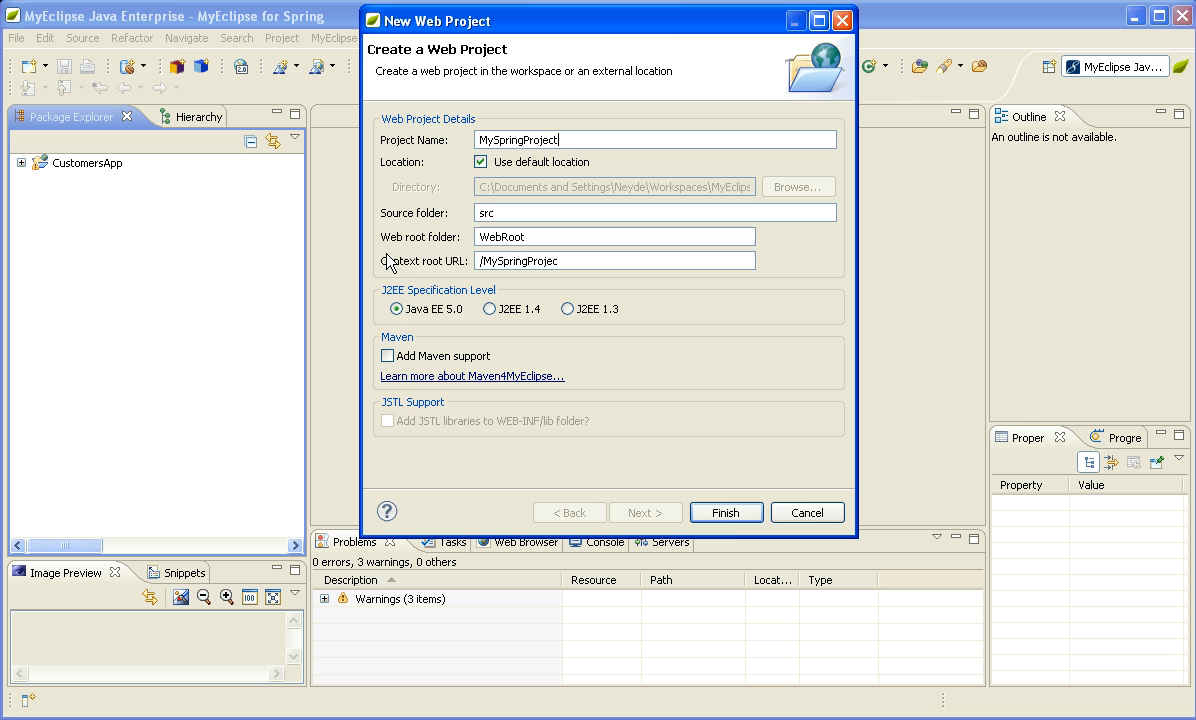
{"action": "left_click", "coordinate": [724, 512]}
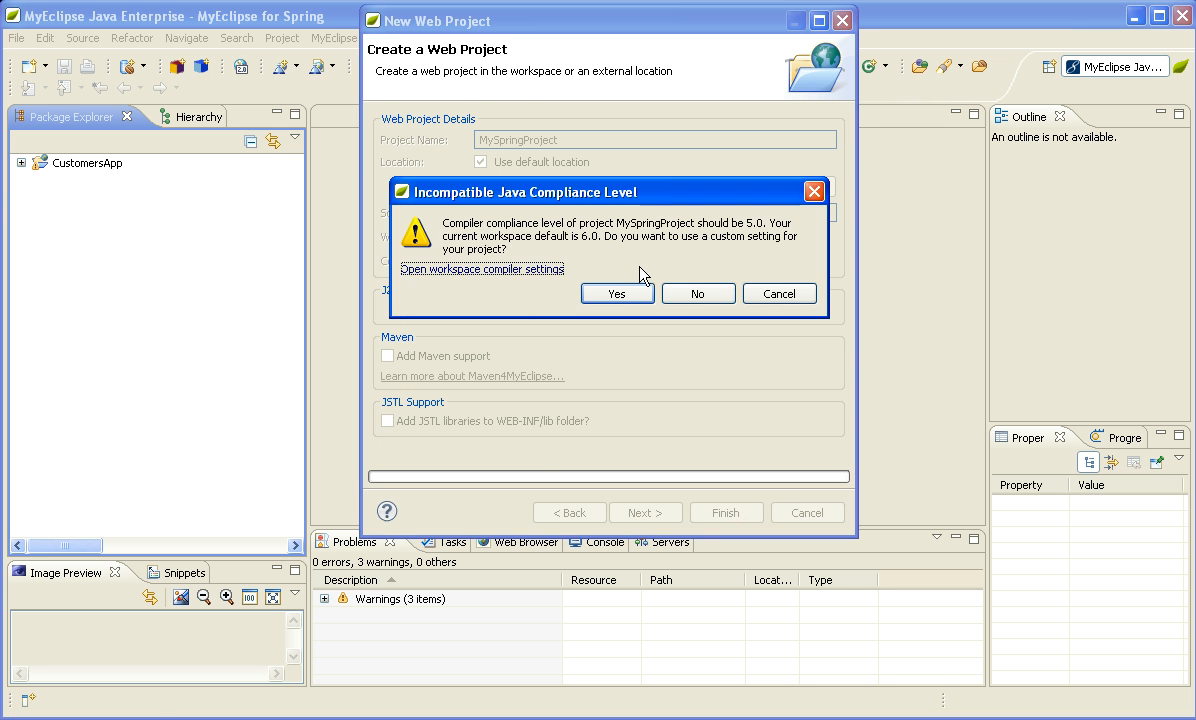
{"action": "left_click", "coordinate": [616, 292]}
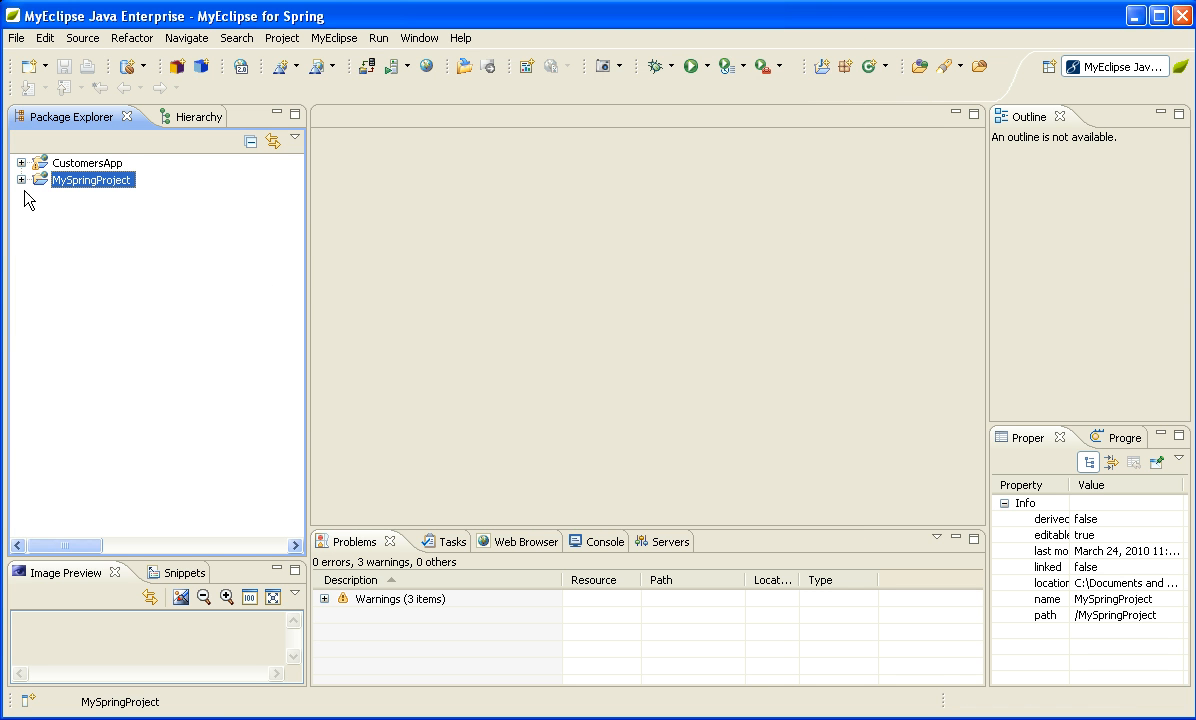
{"action": "left_click", "coordinate": [22, 180]}
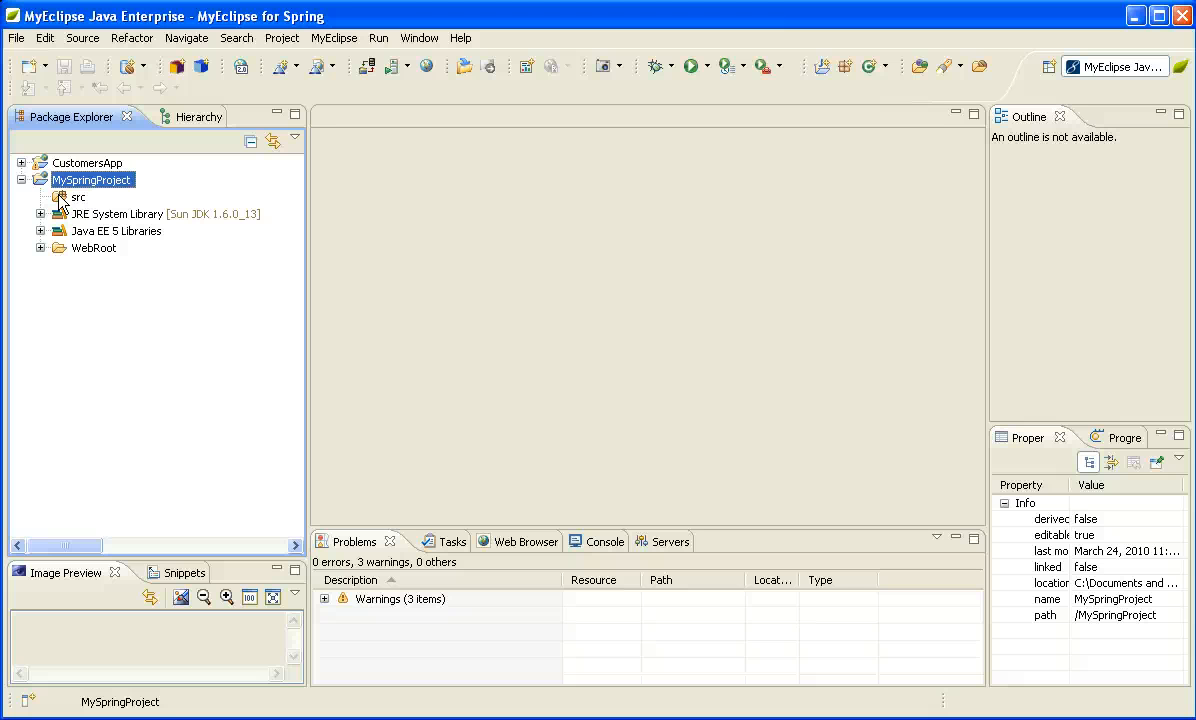
- Launch MyEclipse > Add Spring Code Generation Capabilities on MySpringProject
{"action": "right_click", "coordinate": [92, 180]}
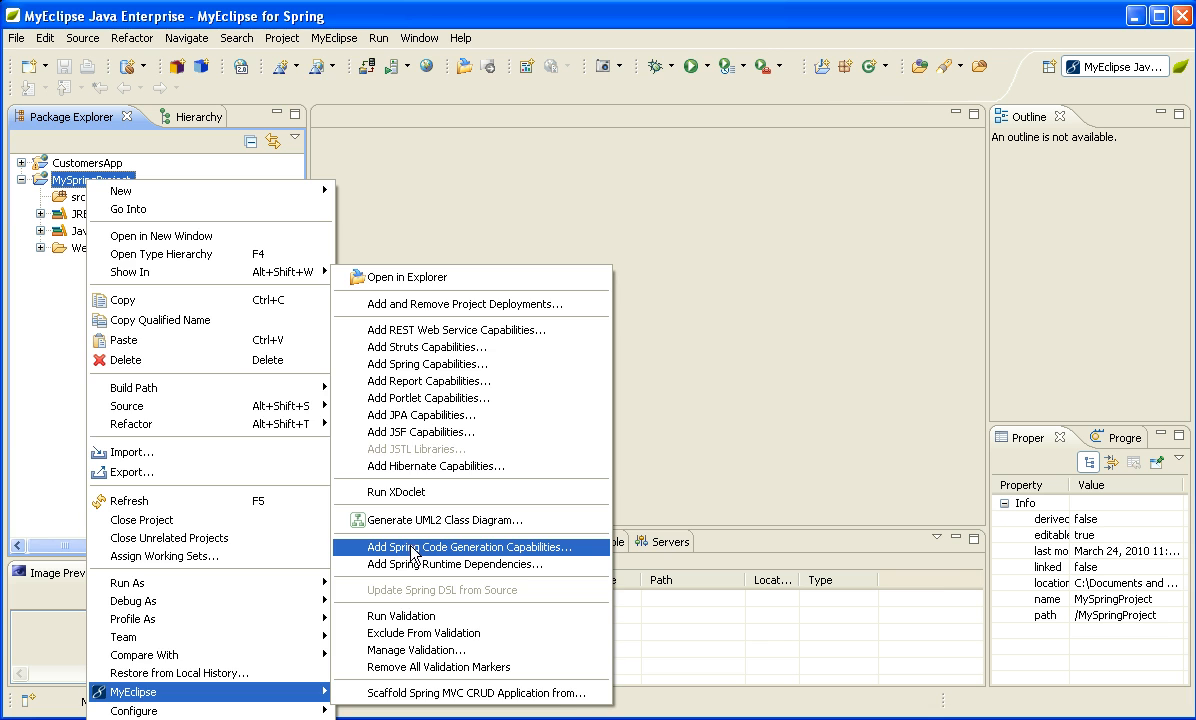
{"action": "left_click", "coordinate": [454, 548]}
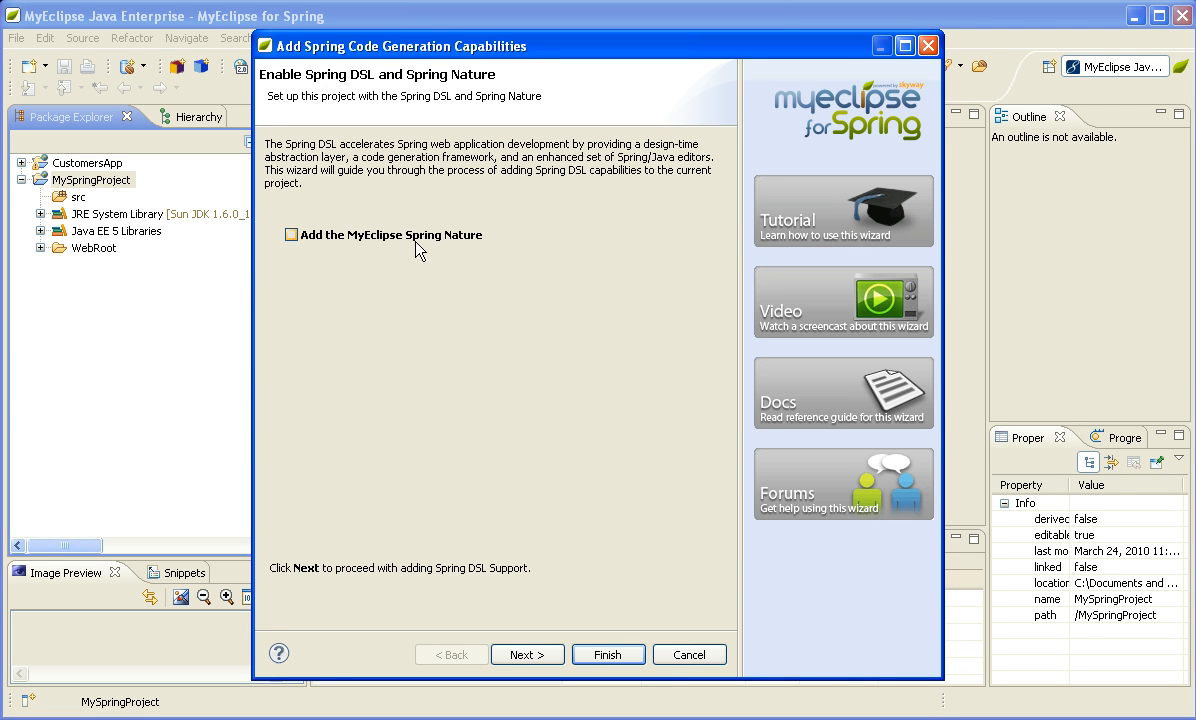
{"action": "mouse_move", "coordinate": [436, 244]}
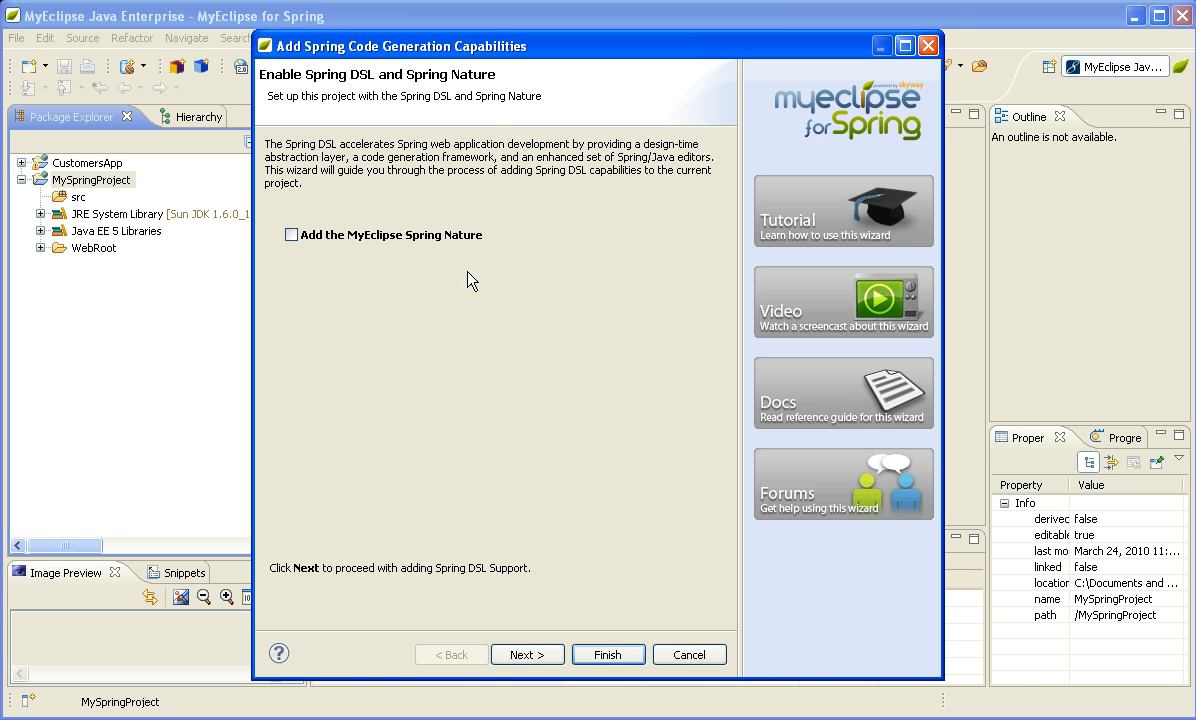
- Enable the MyEclipse Spring Nature and keep default web and data access layer generation settings
{"action": "left_click", "coordinate": [528, 654]}
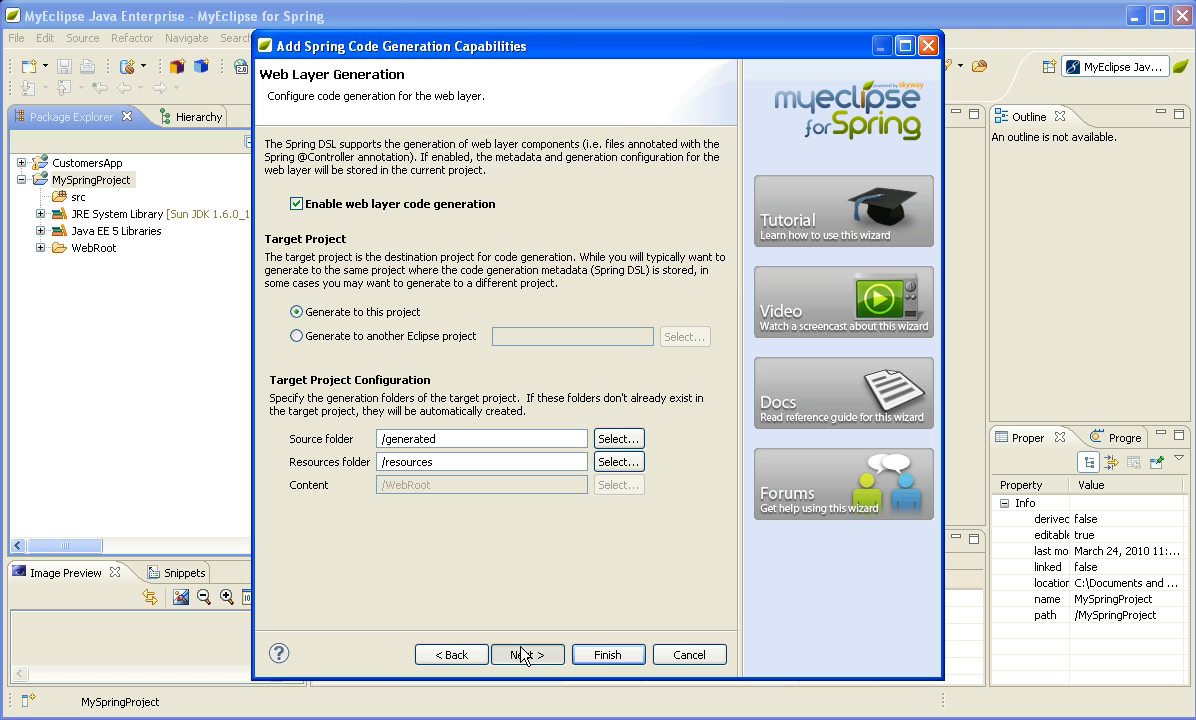
{"action": "left_click", "coordinate": [528, 654]}
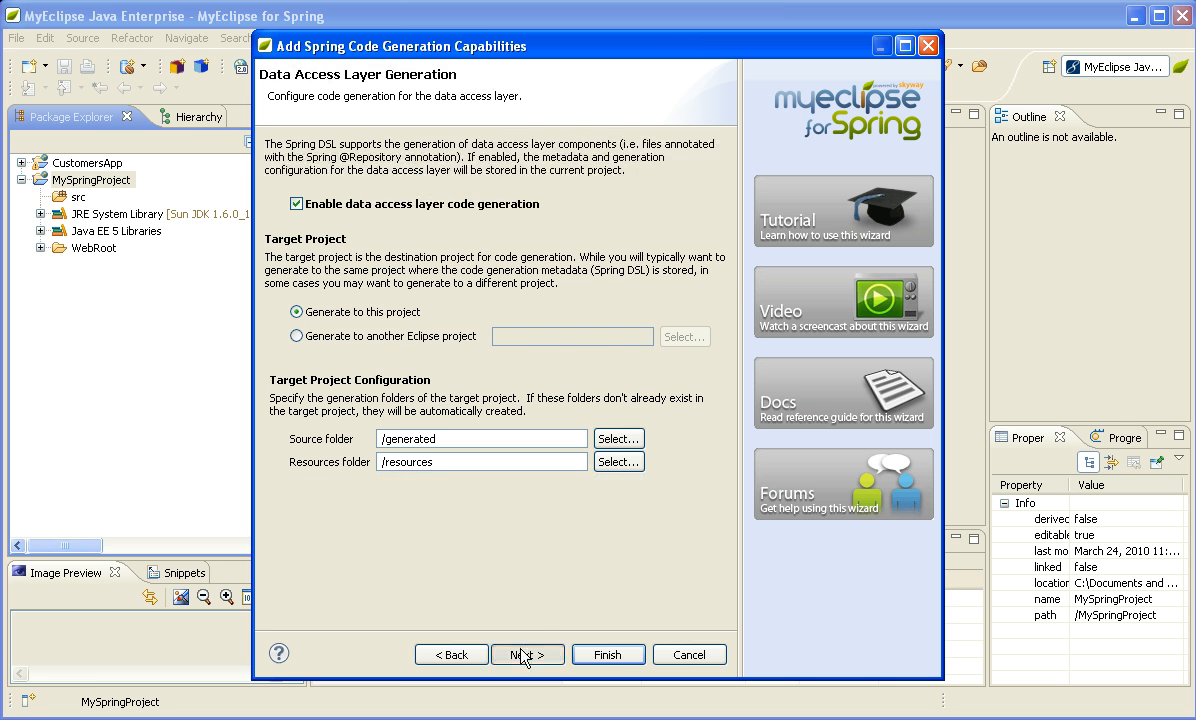
{"action": "left_click", "coordinate": [528, 654]}
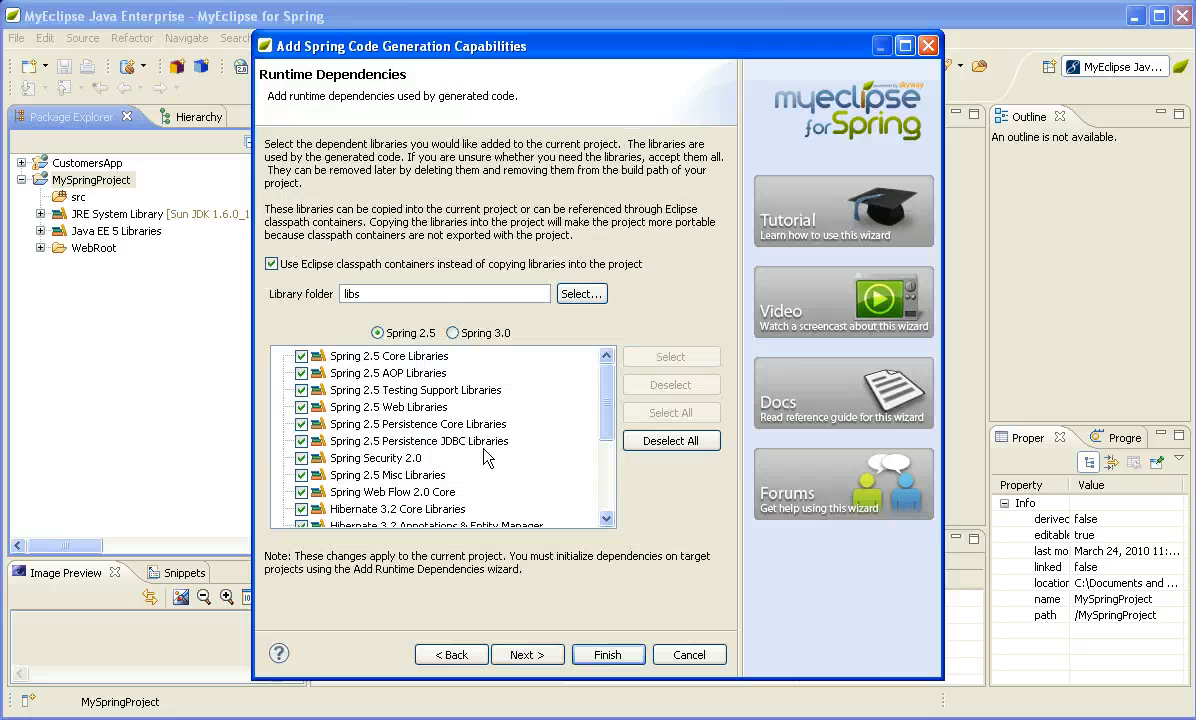
{"action": "mouse_move", "coordinate": [376, 168]}
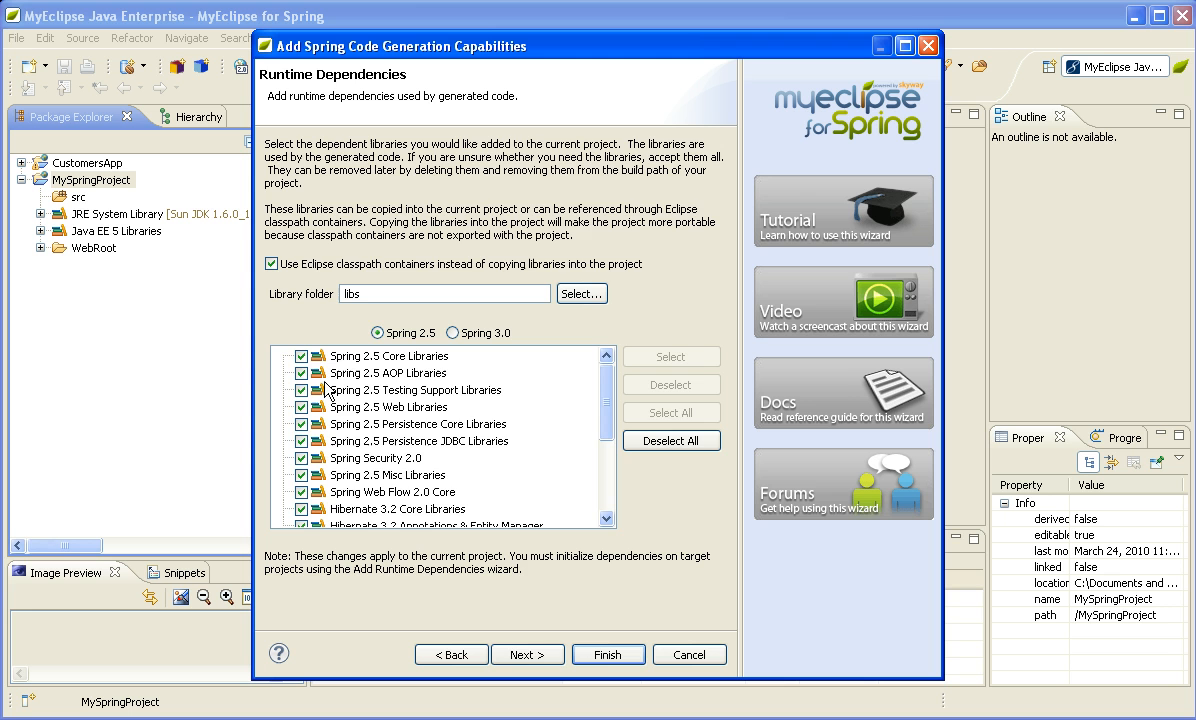
- Accept the default Spring 2.5 runtime libraries and continue to the Summary page
{"action": "left_click", "coordinate": [528, 654]}
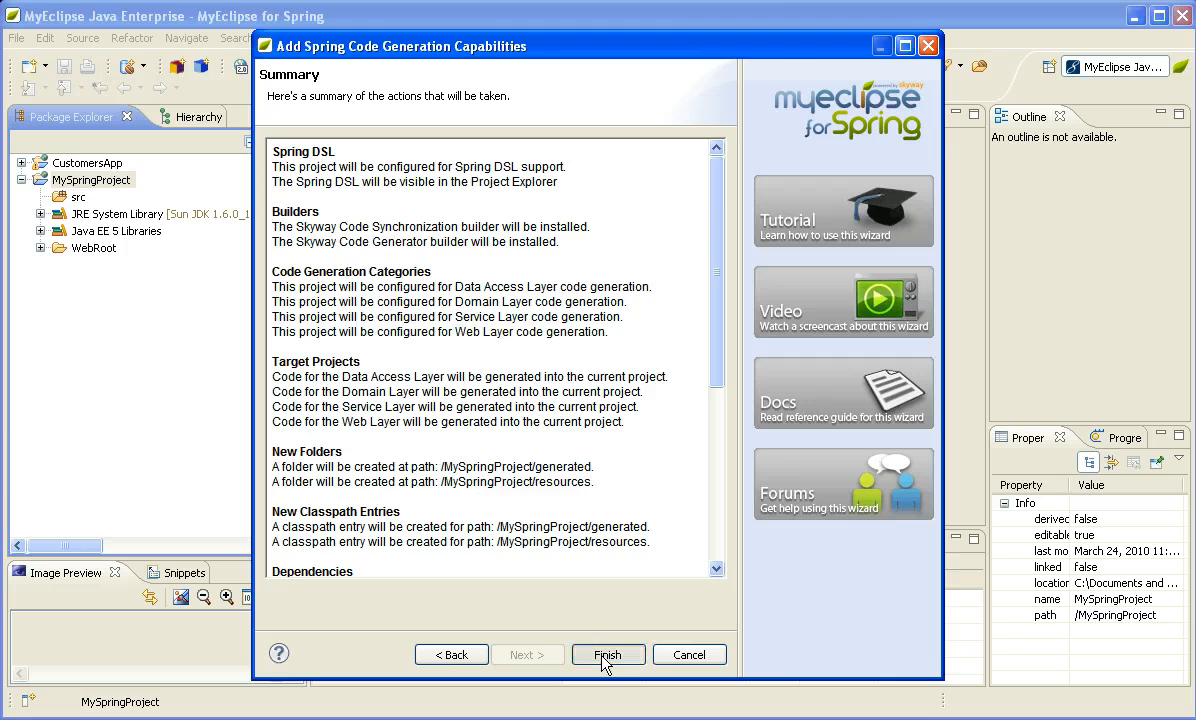
- Finish the wizard to generate Spring folders and libraries, then expand Spring 2.5 Core Libraries
{"action": "left_click", "coordinate": [608, 654]}
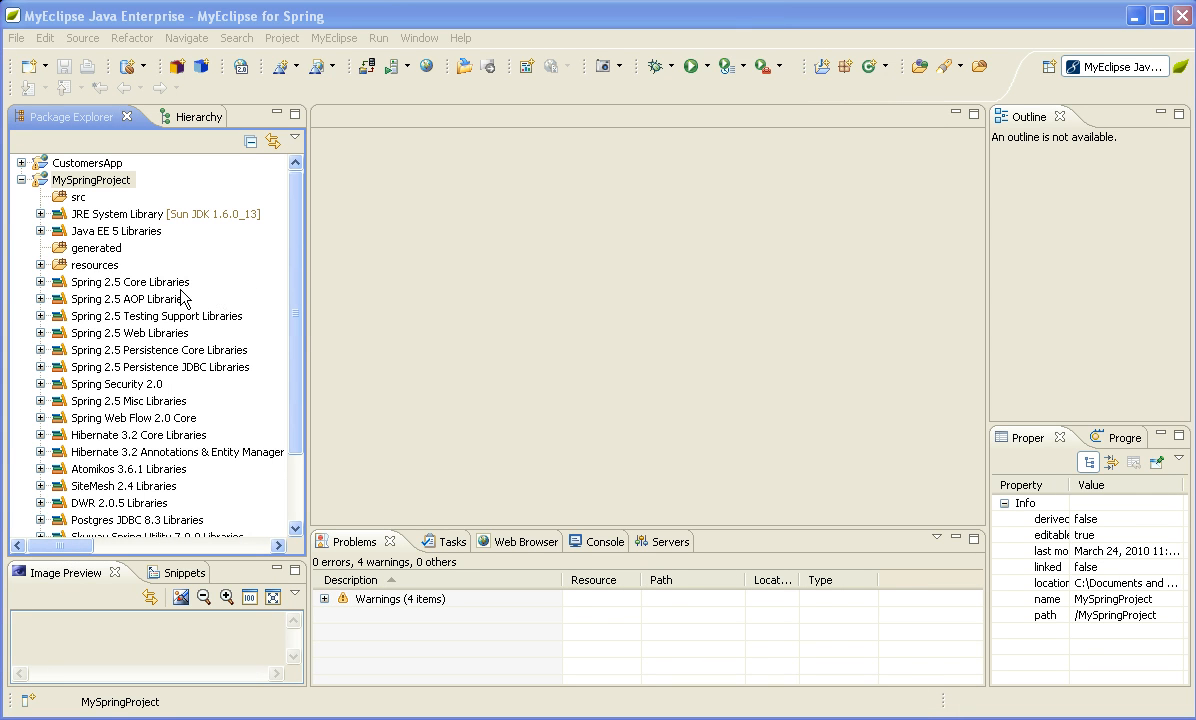
{"action": "mouse_move", "coordinate": [126, 316]}
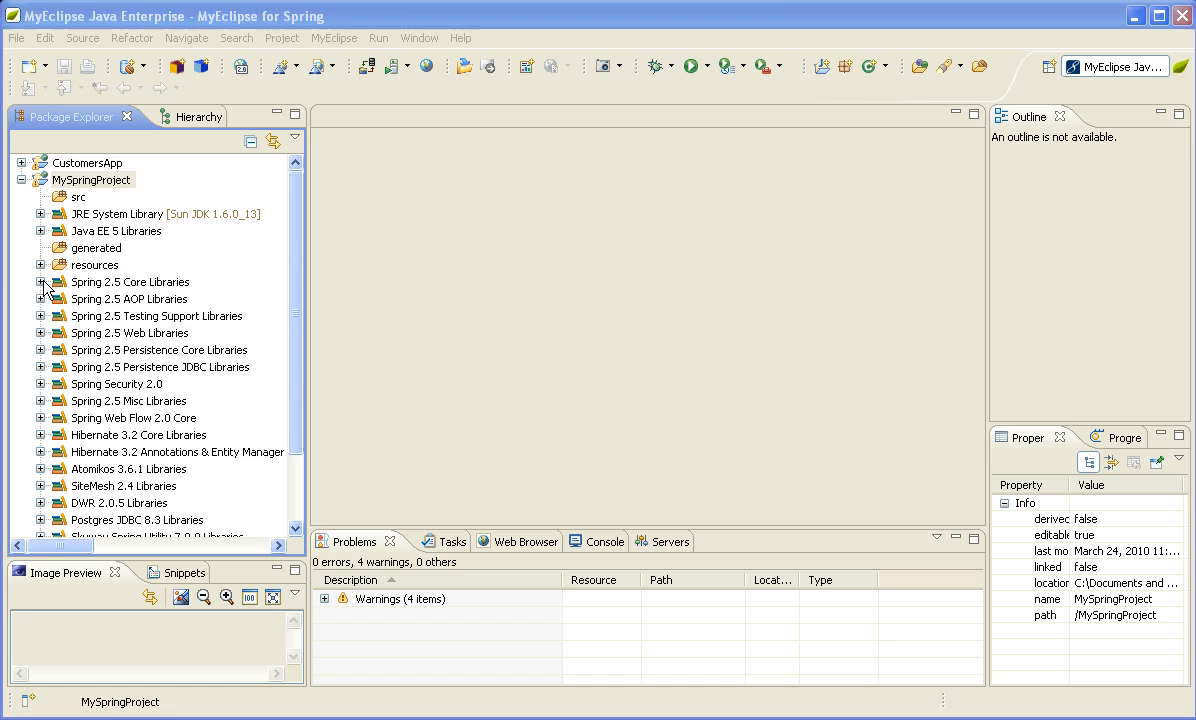
{"action": "left_click", "coordinate": [40, 280]}
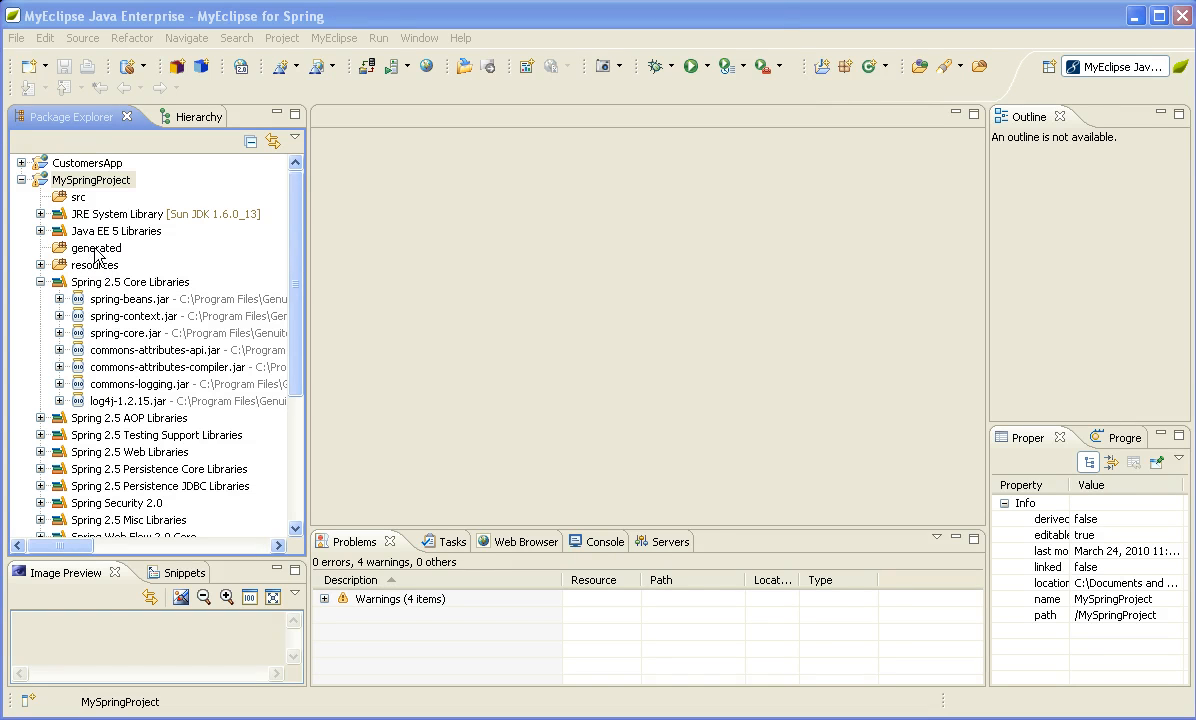
{"action": "mouse_move", "coordinate": [92, 258]}
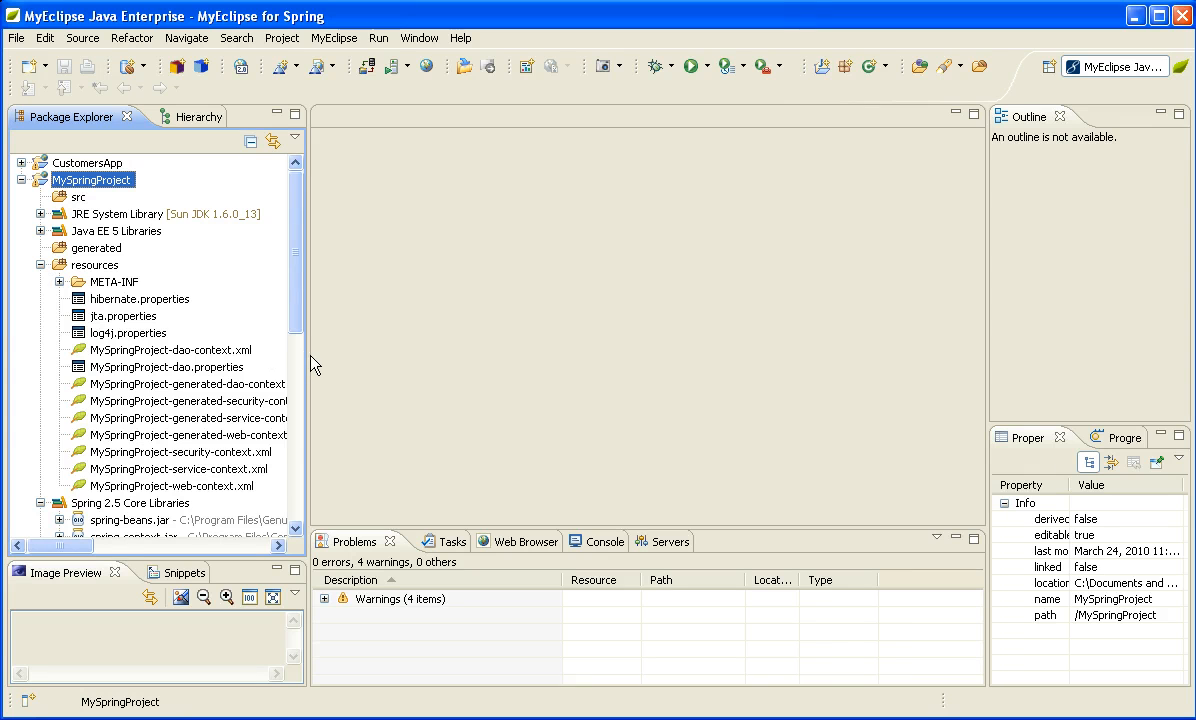
{"action": "mouse_move", "coordinate": [310, 356]}
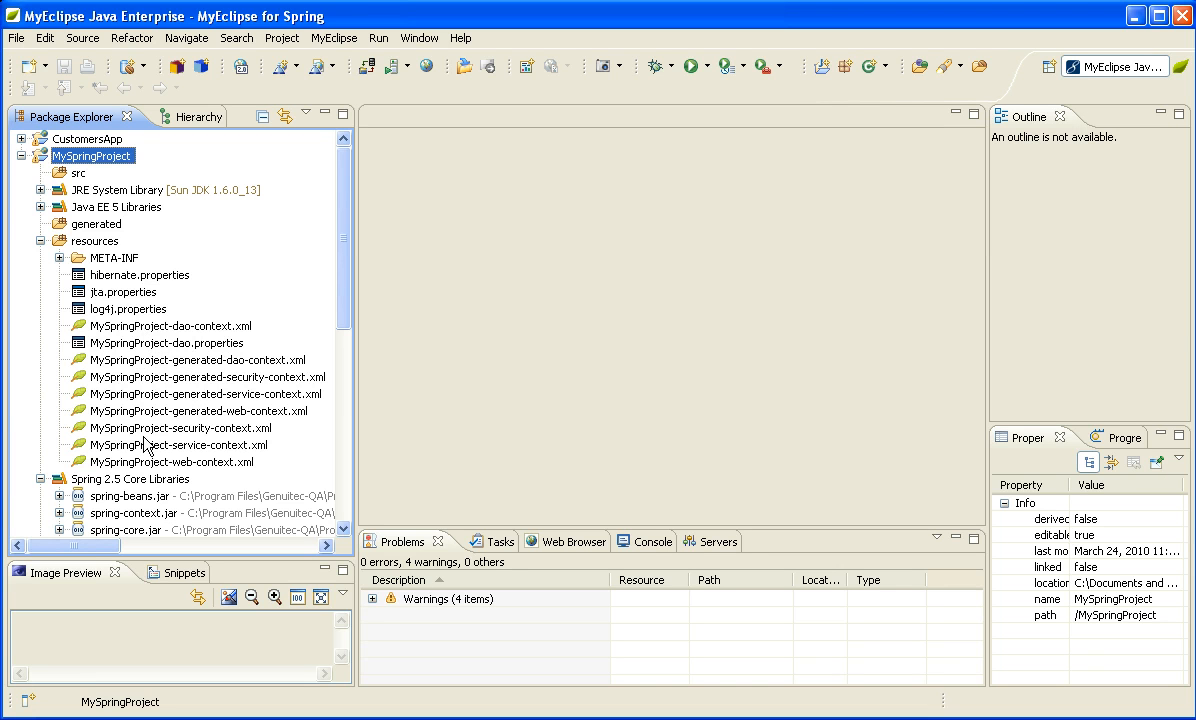
{"action": "mouse_move", "coordinate": [164, 380]}
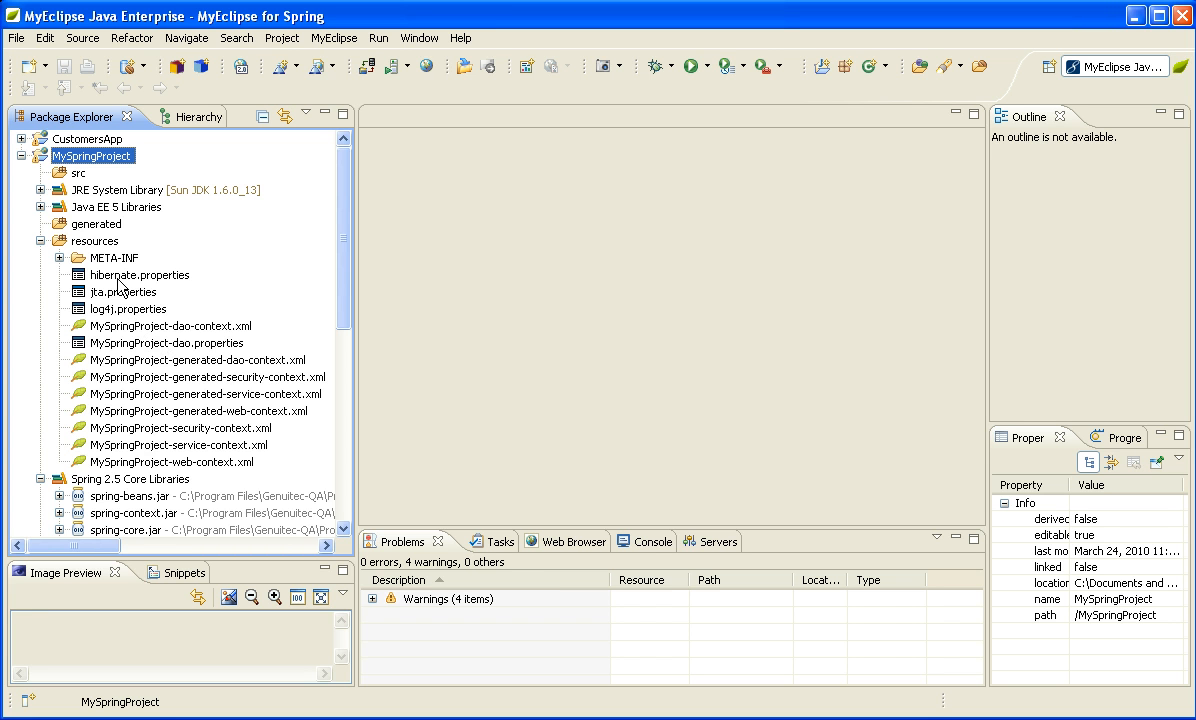
- Expand META-INF under resources to reveal persistence.xml
{"action": "left_click", "coordinate": [60, 256]}
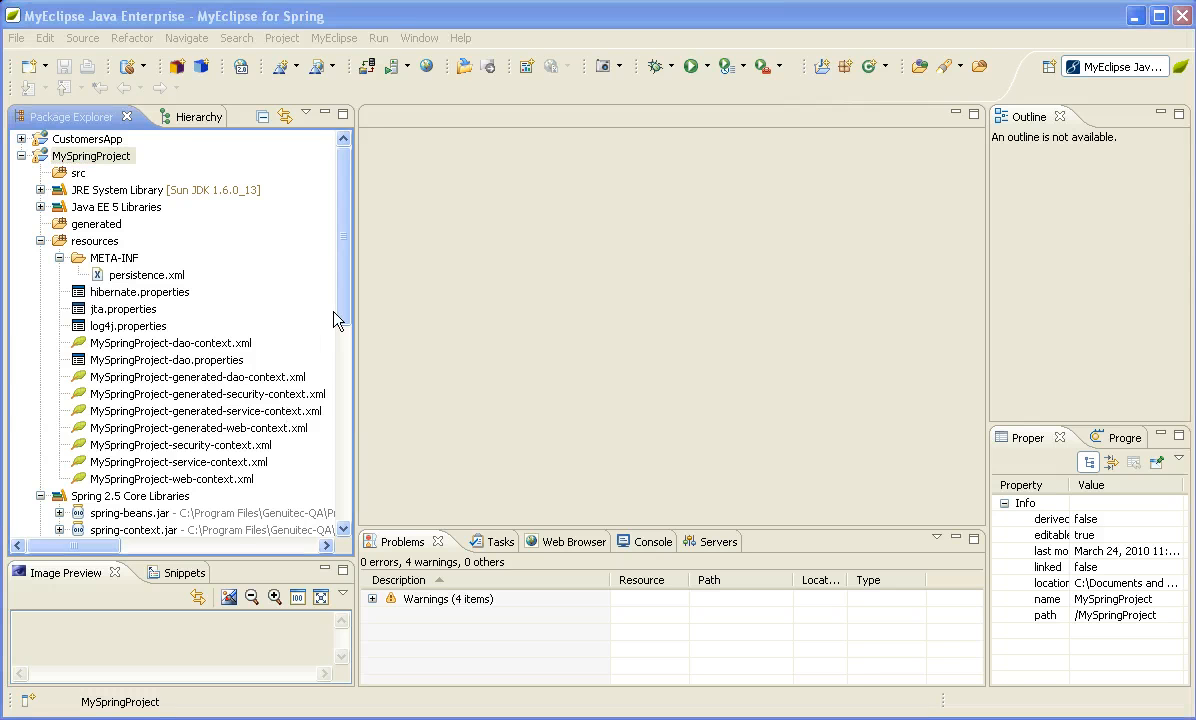
- Expand WebRoot > WEB-INF and select the project's web.xml
{"action": "scroll", "scroll_direction": "down", "scroll_amount": 3}
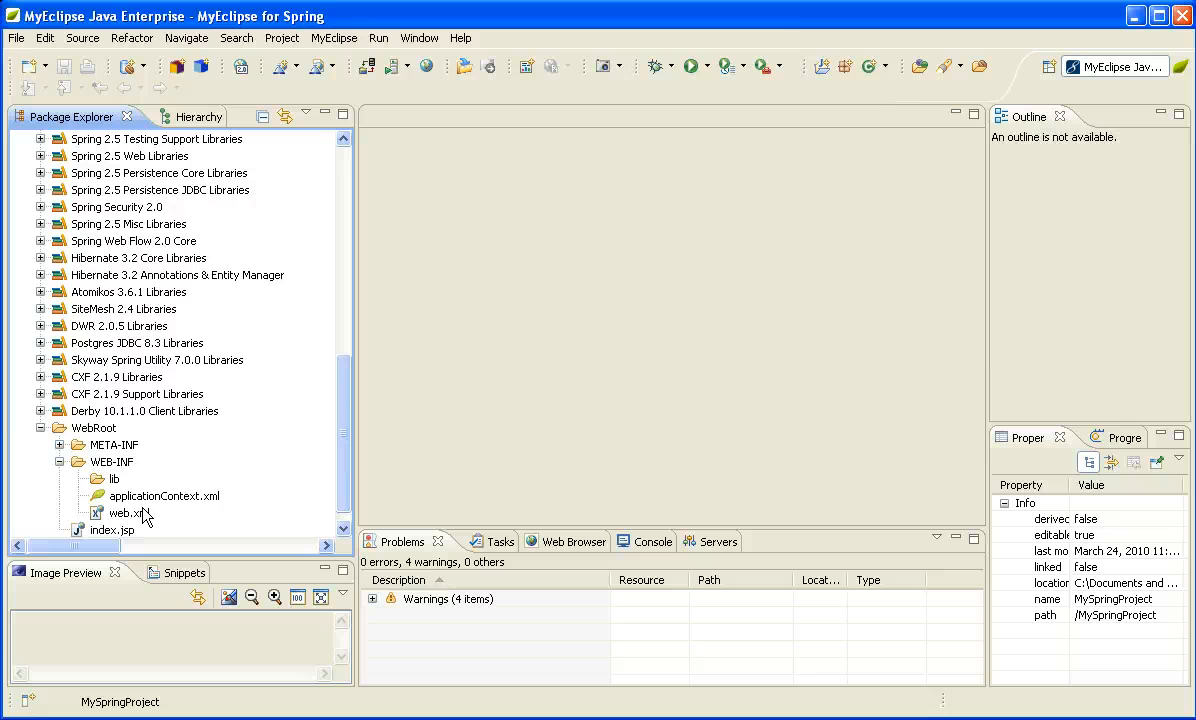
{"action": "left_click", "coordinate": [132, 512]}
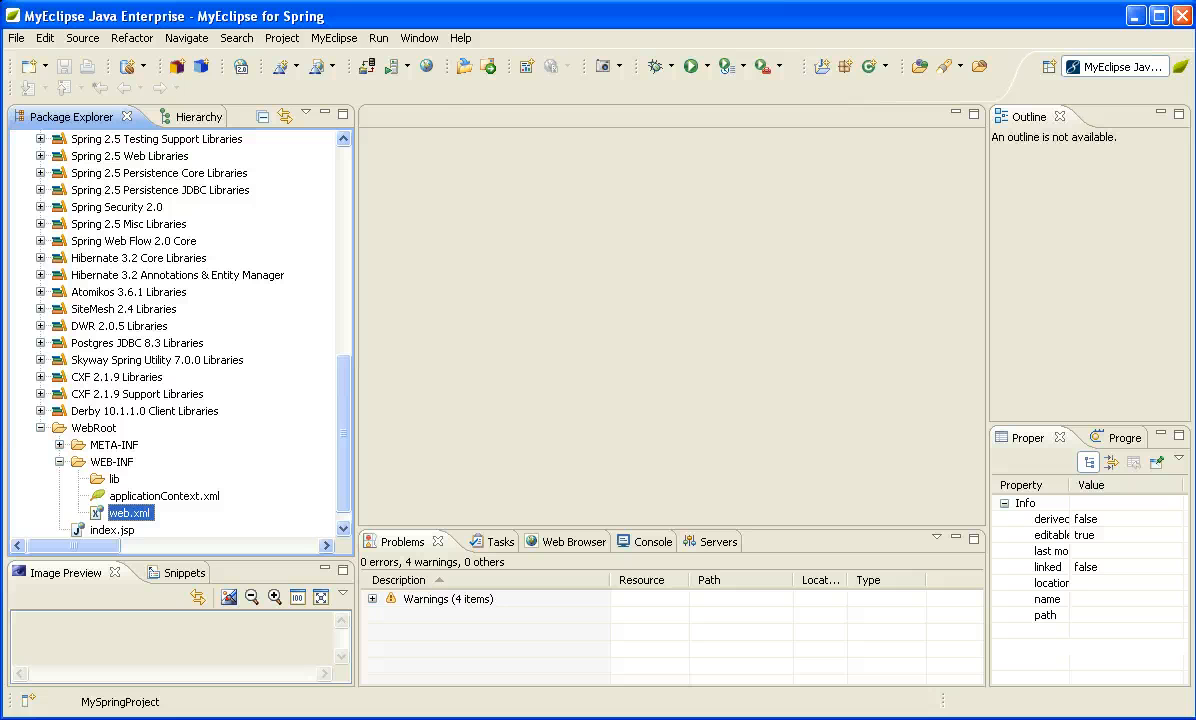
- View web.xml in the editor, showing Spring listeners and the MySpringProject DispatcherServlet entry
{"action": "double_click", "coordinate": [130, 512]}
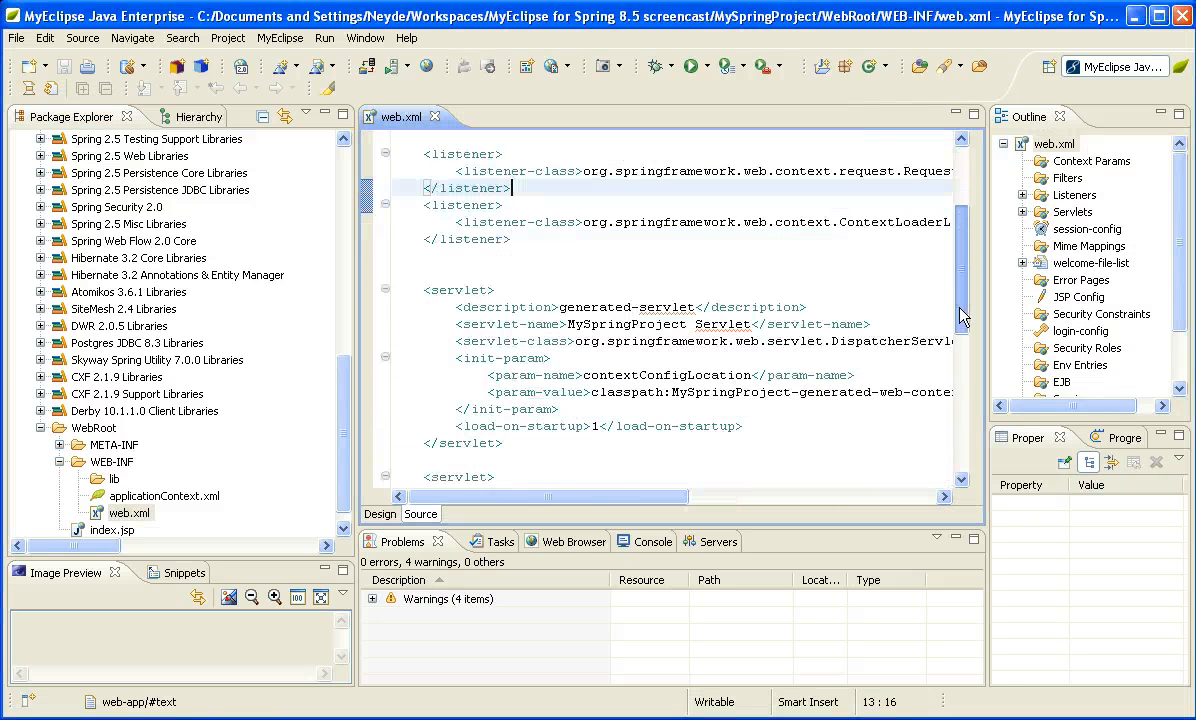
{"action": "scroll", "scroll_direction": "down", "scroll_amount": 3}
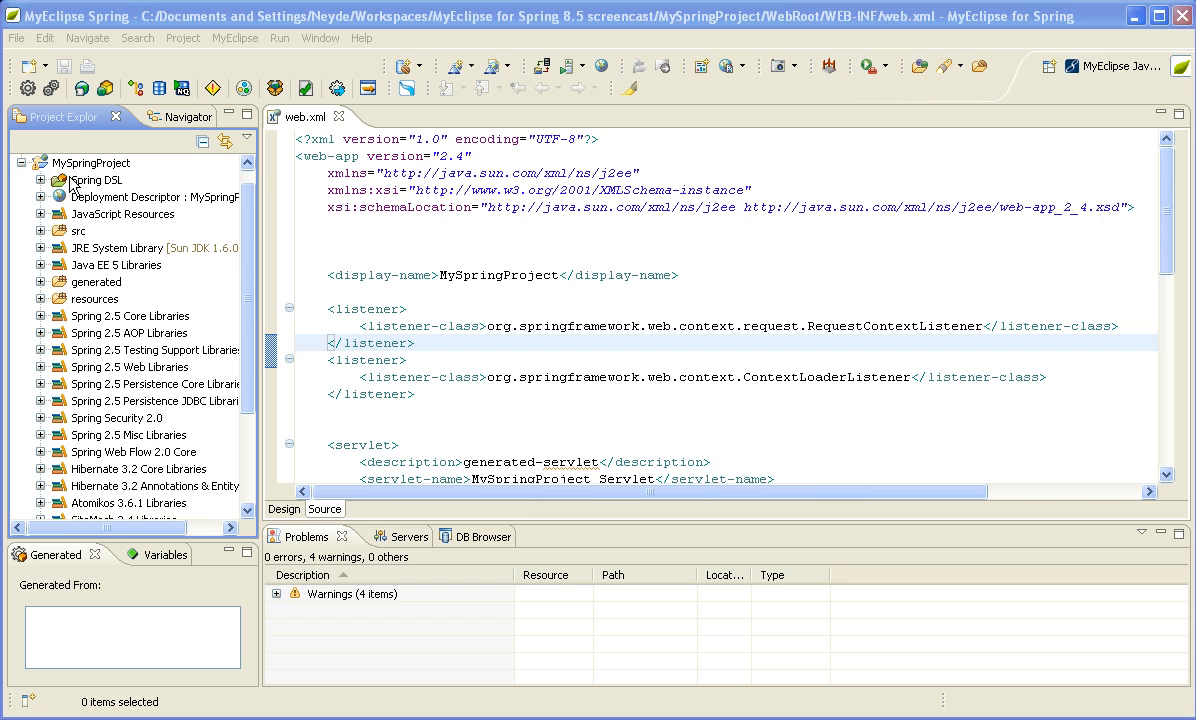
{"action": "mouse_move", "coordinate": [92, 188]}
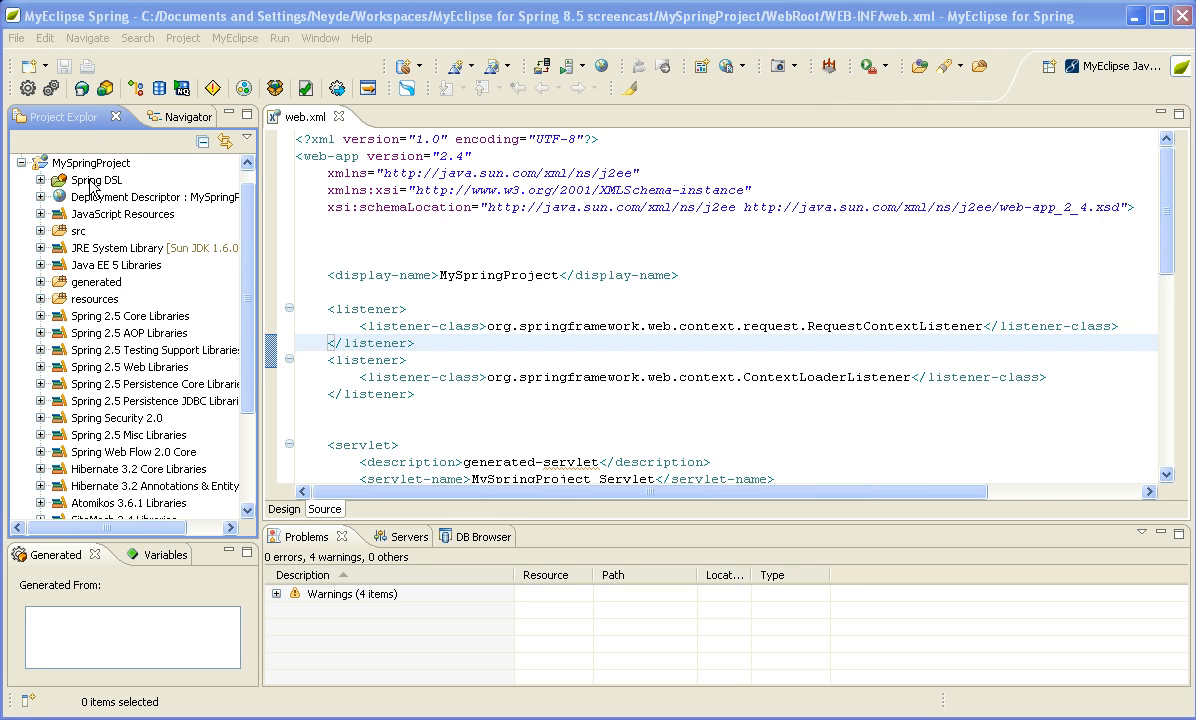
{"action": "mouse_move", "coordinate": [78, 186]}
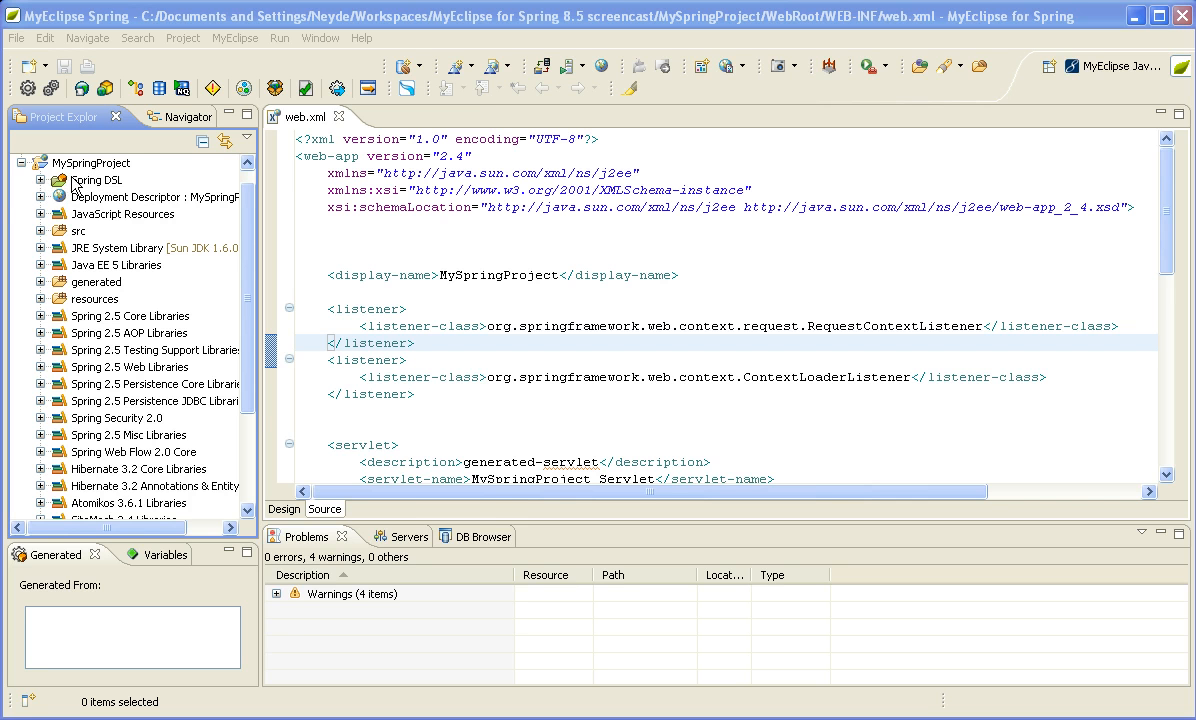